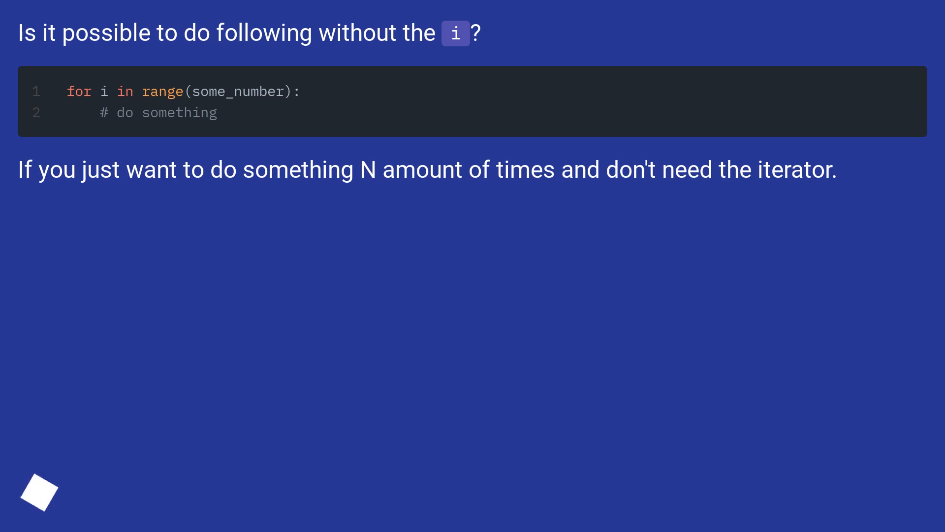
{"action": "left_click", "coordinate": [911, 492]}
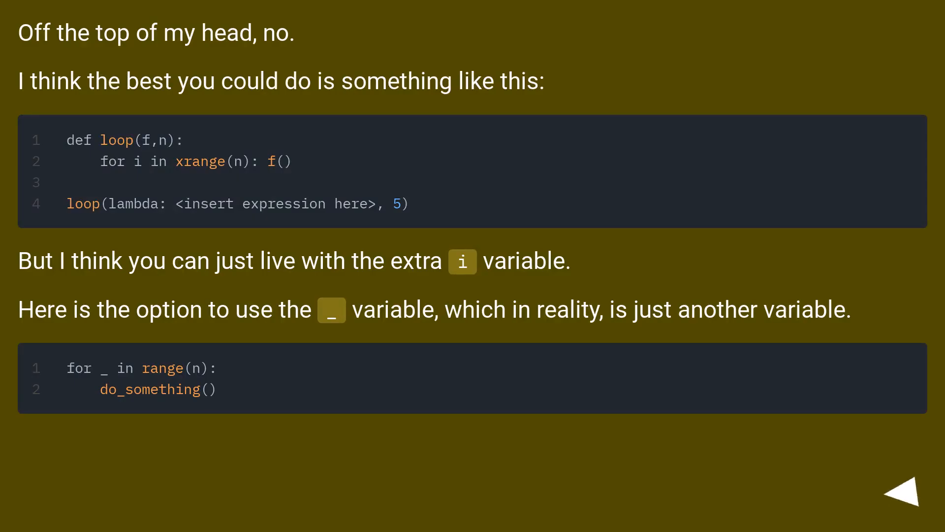
{"action": "left_click", "coordinate": [903, 489]}
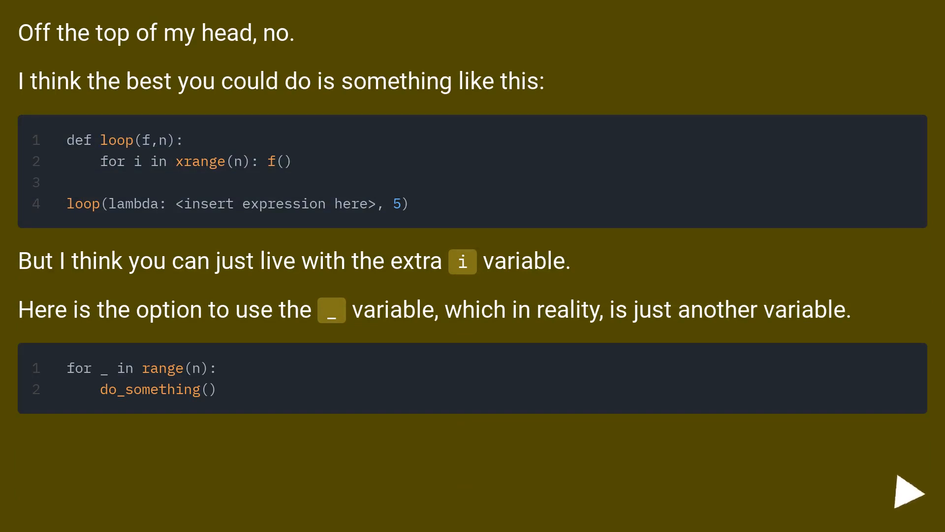
{"action": "left_click", "coordinate": [909, 492]}
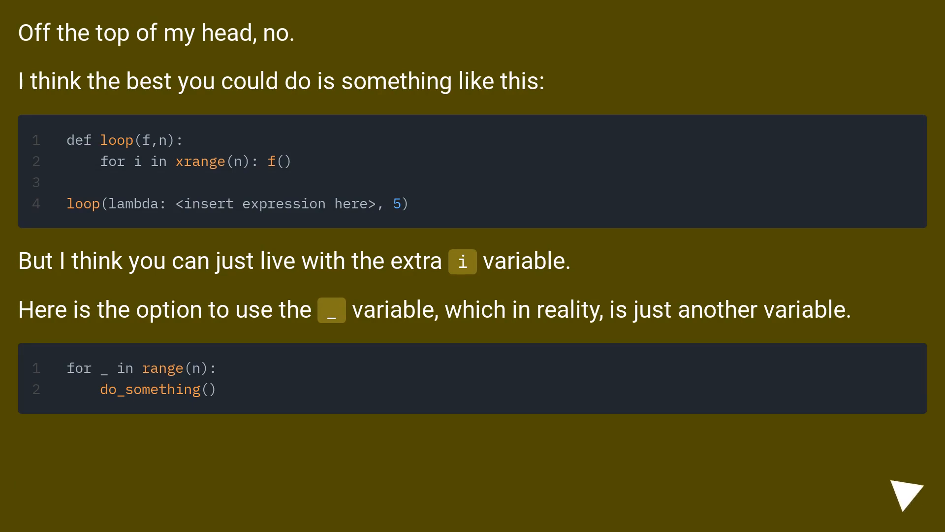
{"action": "scroll", "scroll_direction": "down", "scroll_amount": 3}
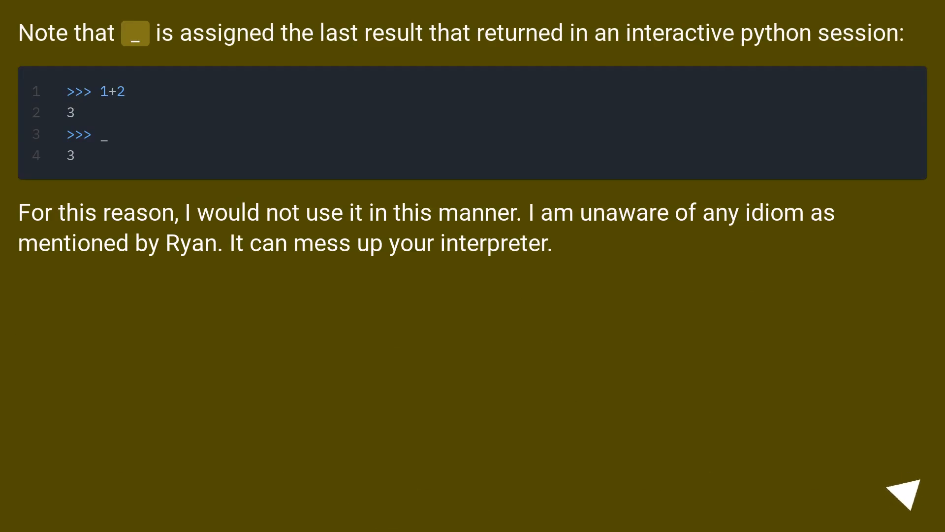
{"action": "left_click", "coordinate": [910, 491]}
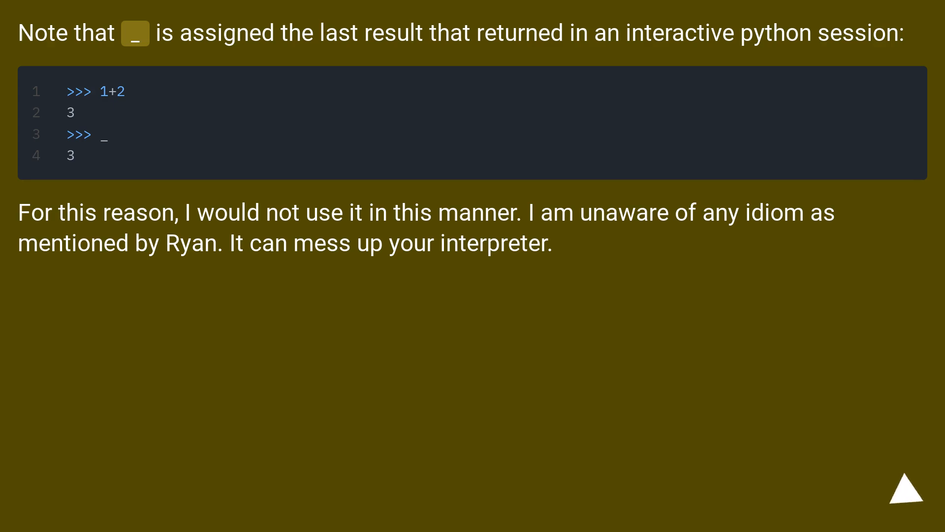
{"action": "scroll", "scroll_direction": "down", "scroll_amount": 3}
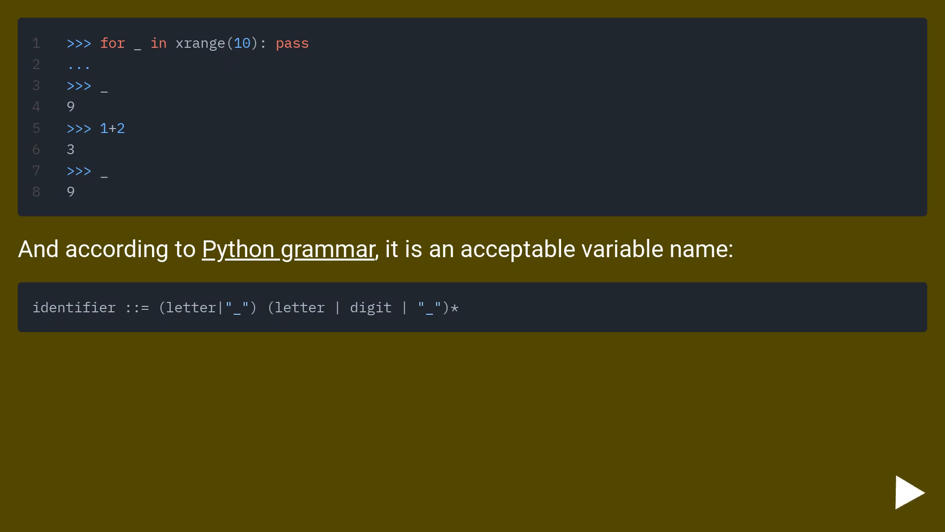
{"action": "left_click", "coordinate": [907, 491]}
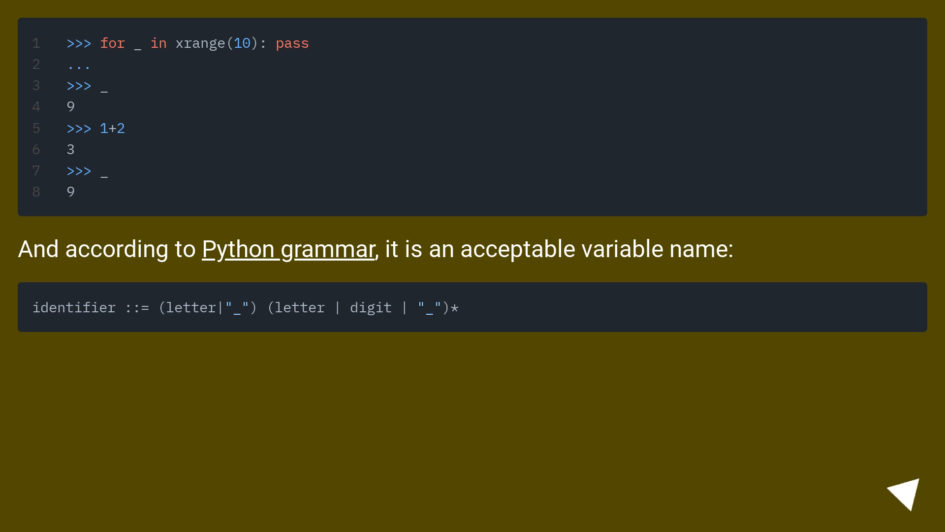
{"action": "left_click", "coordinate": [905, 497]}
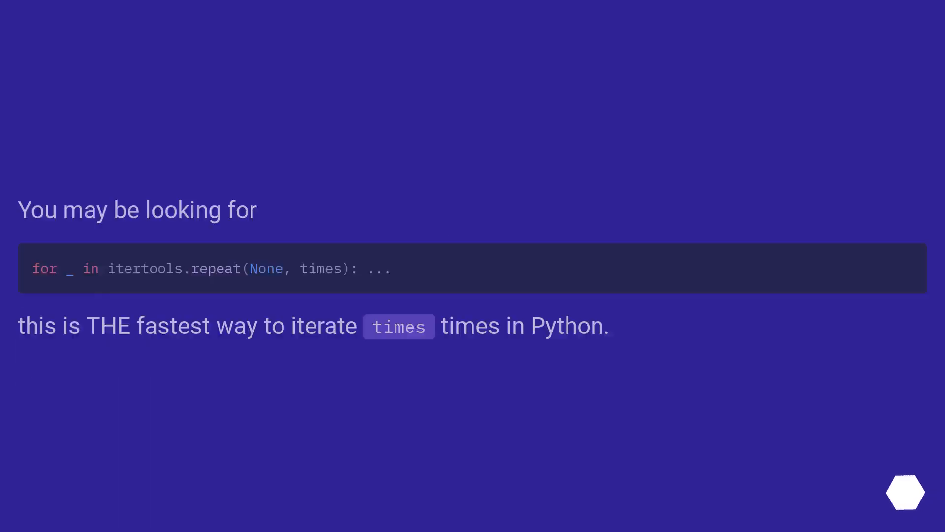